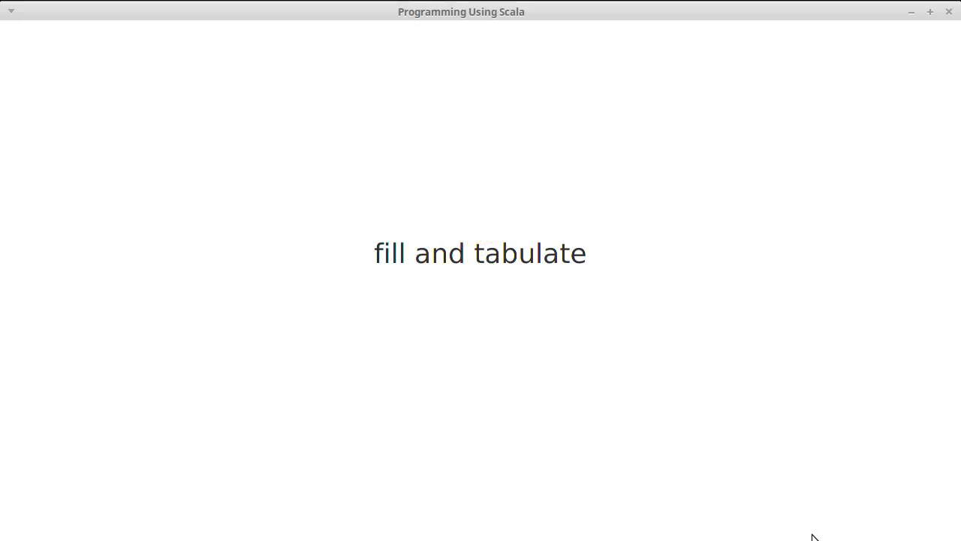
mouse_move(829, 270)
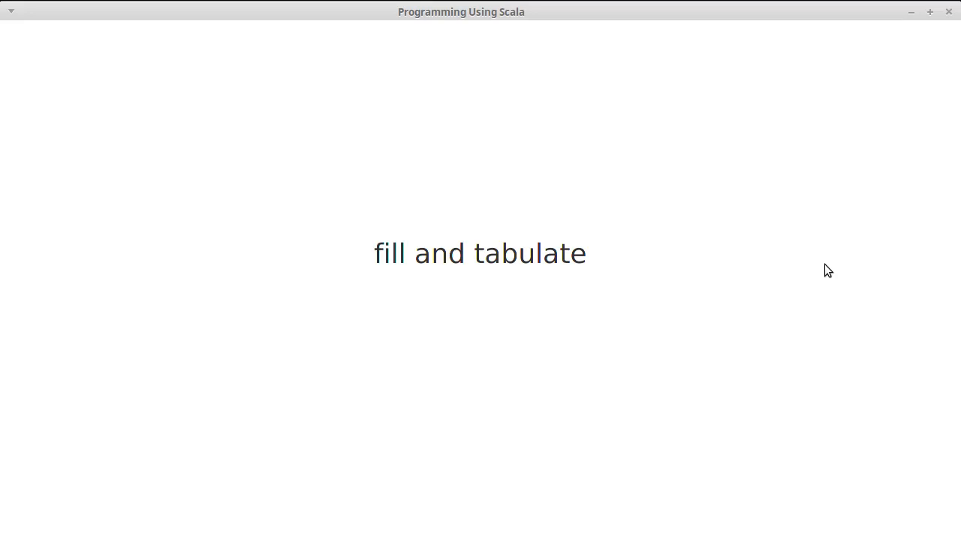
mouse_move(835, 270)
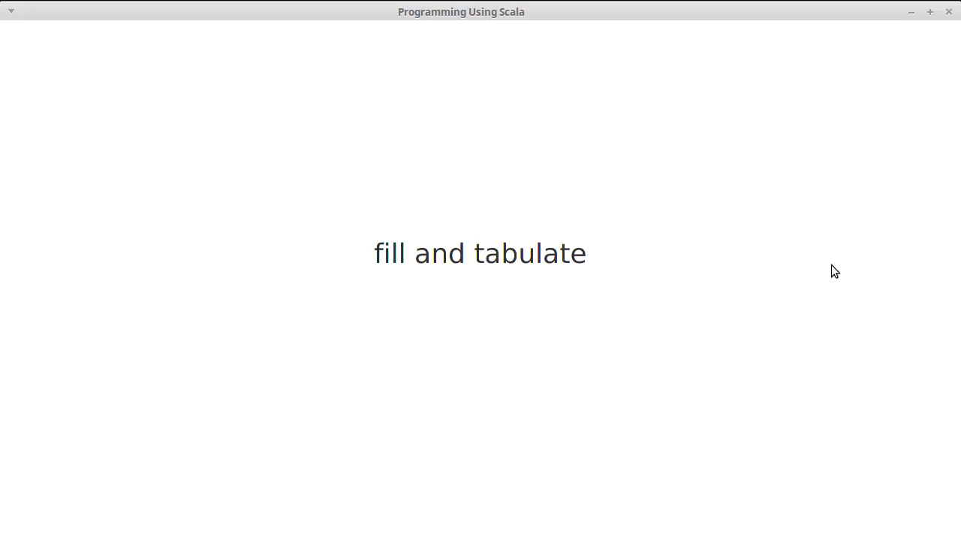
mouse_move(835, 132)
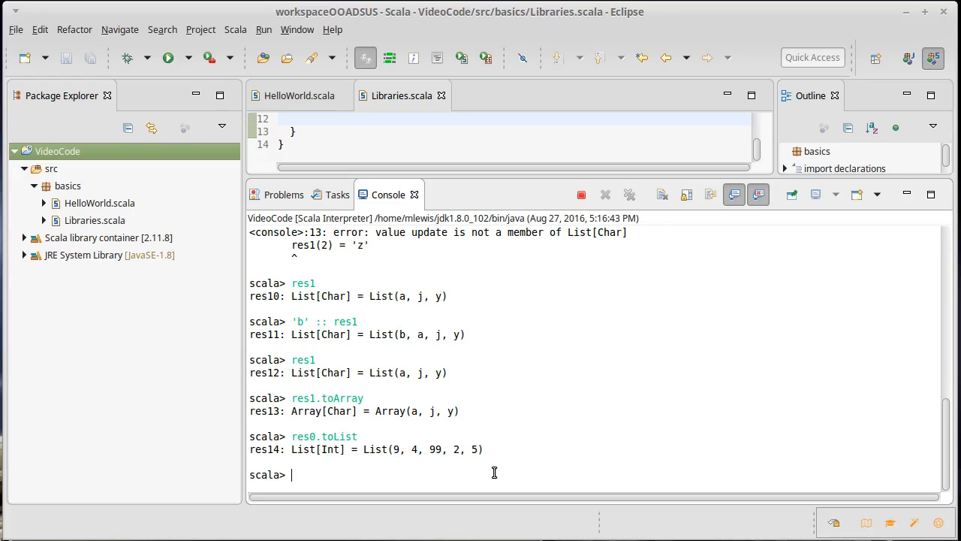
Step: Evaluate Array.fill(100)(0), yielding res15, an array of one hundred zeros
text(Array.)
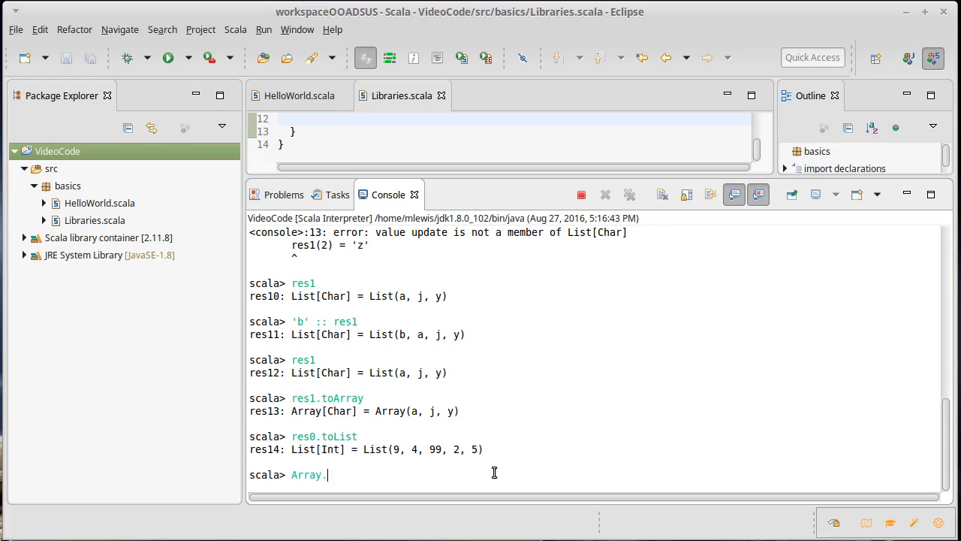
text(fill()
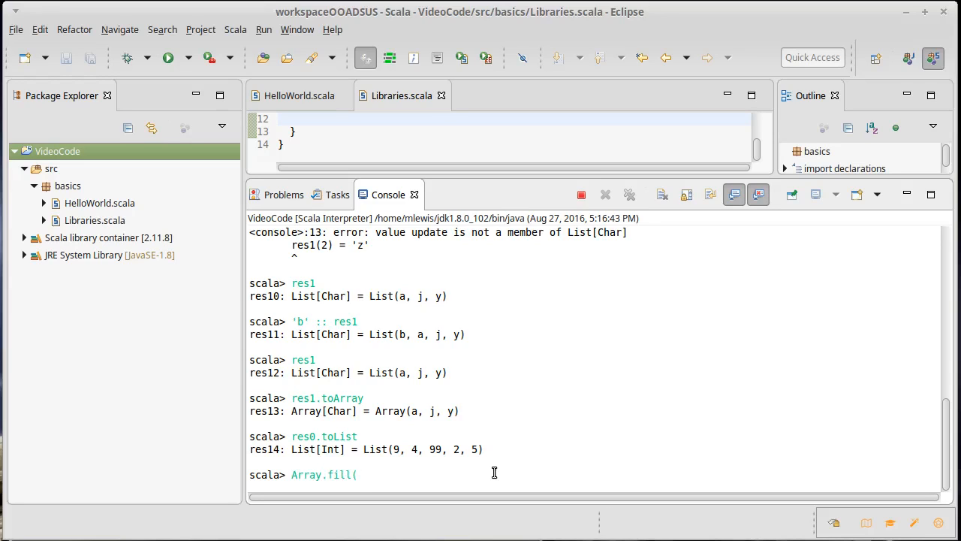
text(100))
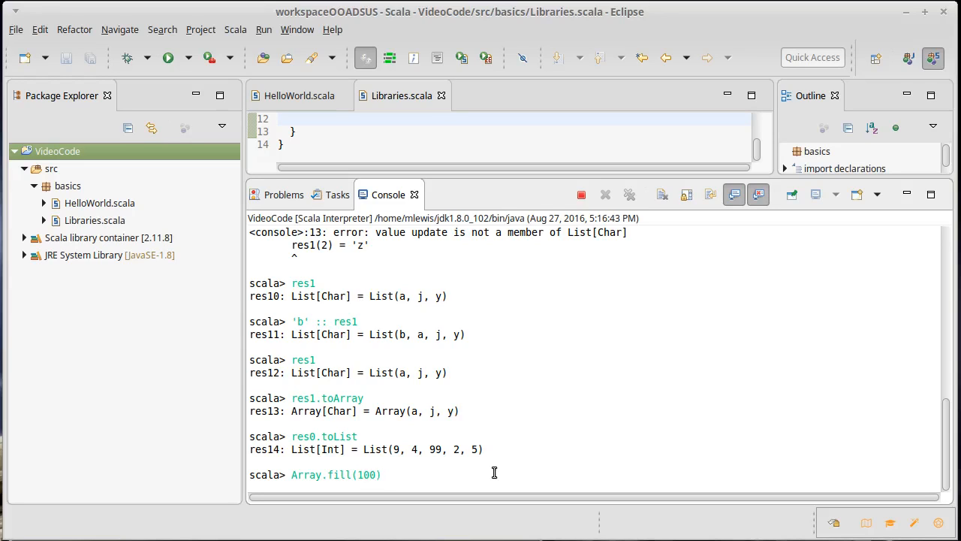
text((0)
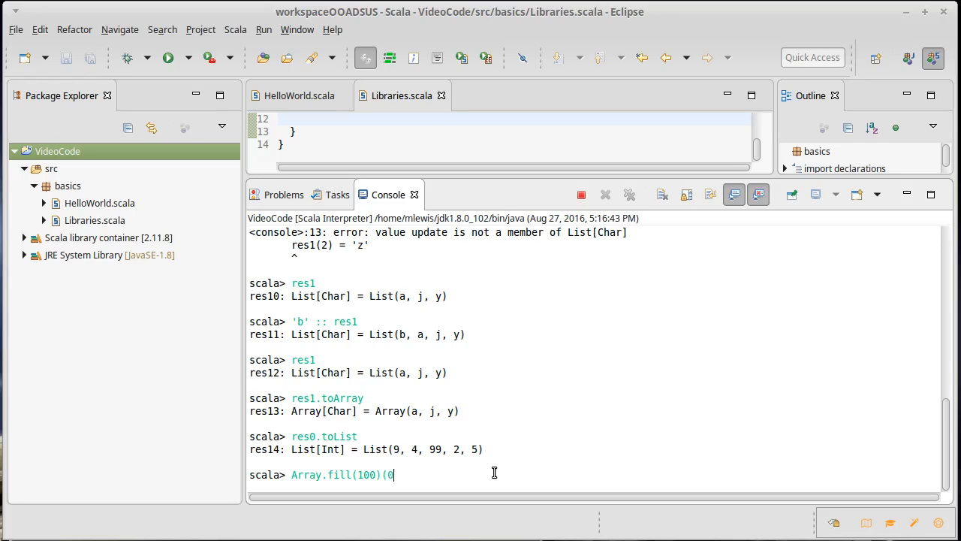
text())
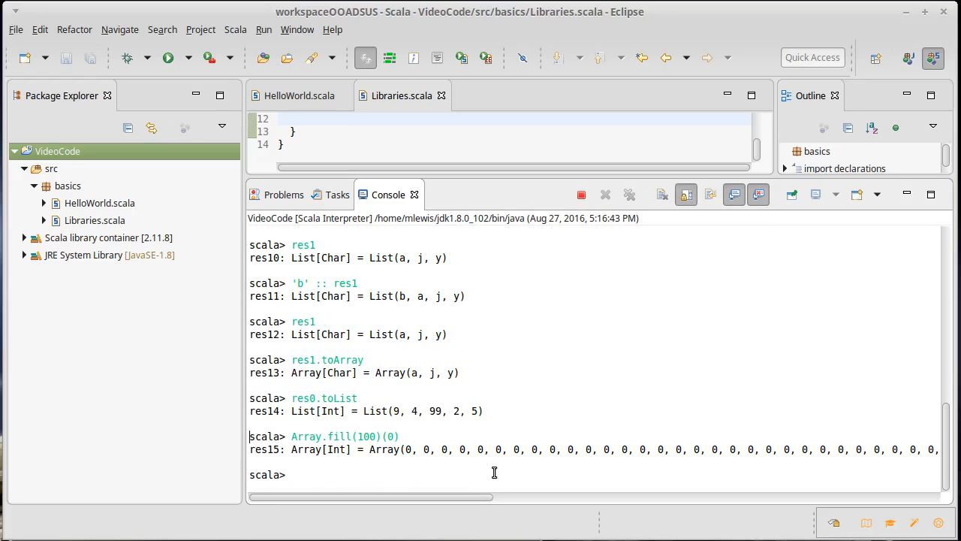
Step: Evaluate List.fill(100)(math.random), yielding res16, a list of 100 random Doubles
text(Array.)
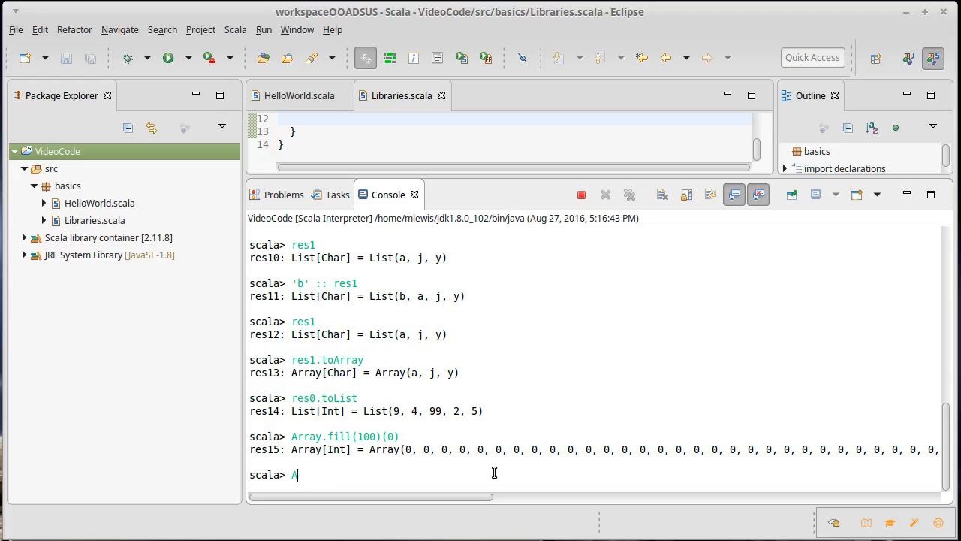
text(List.fi)
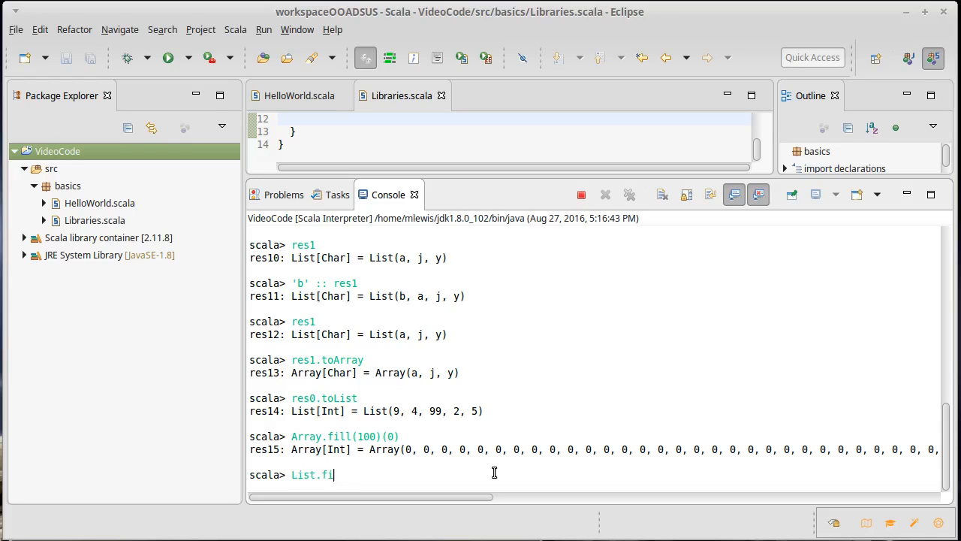
text(ll(10)
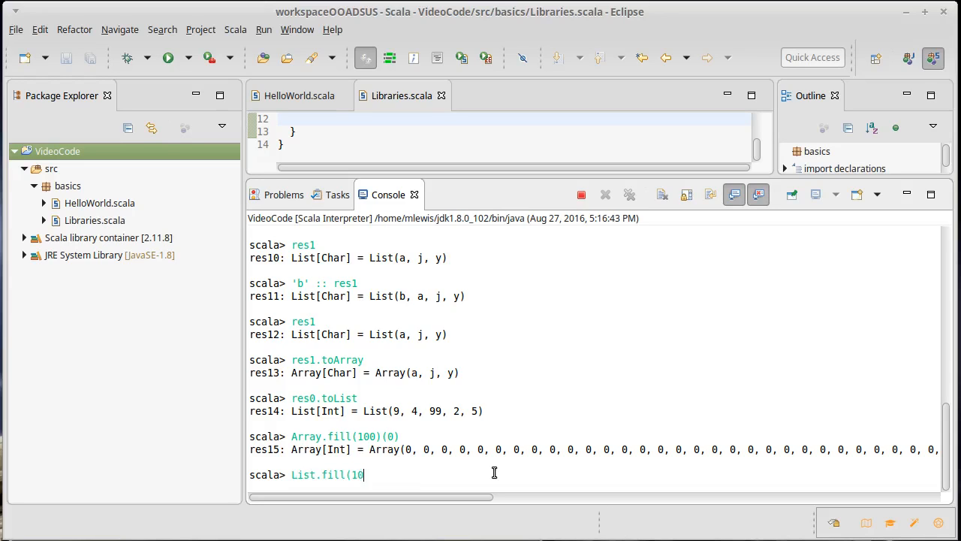
text(0)()
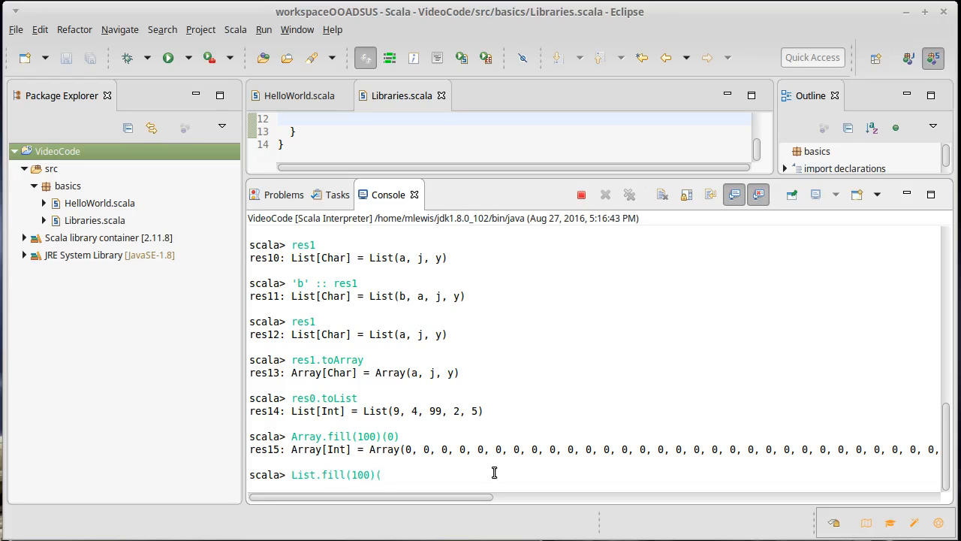
text(math.random)
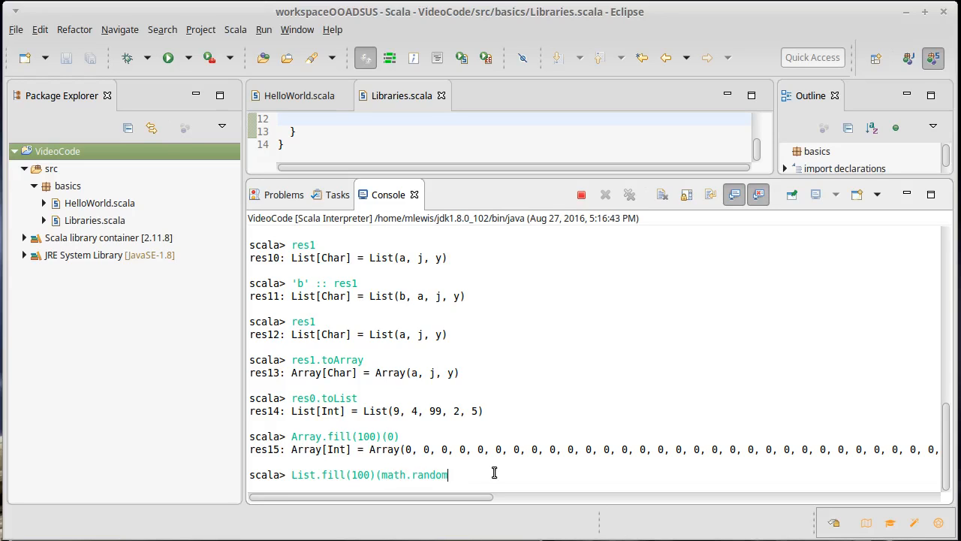
text())
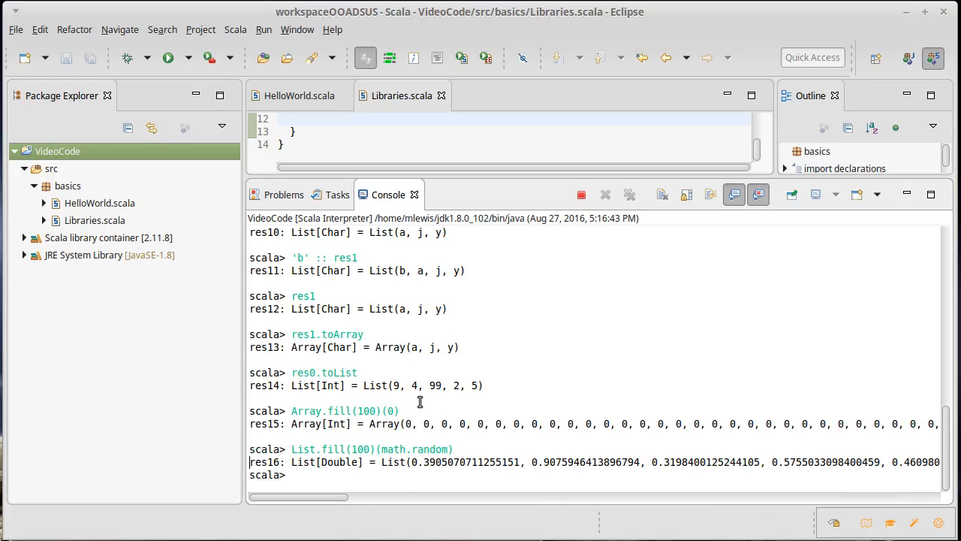
double_click(367, 411)
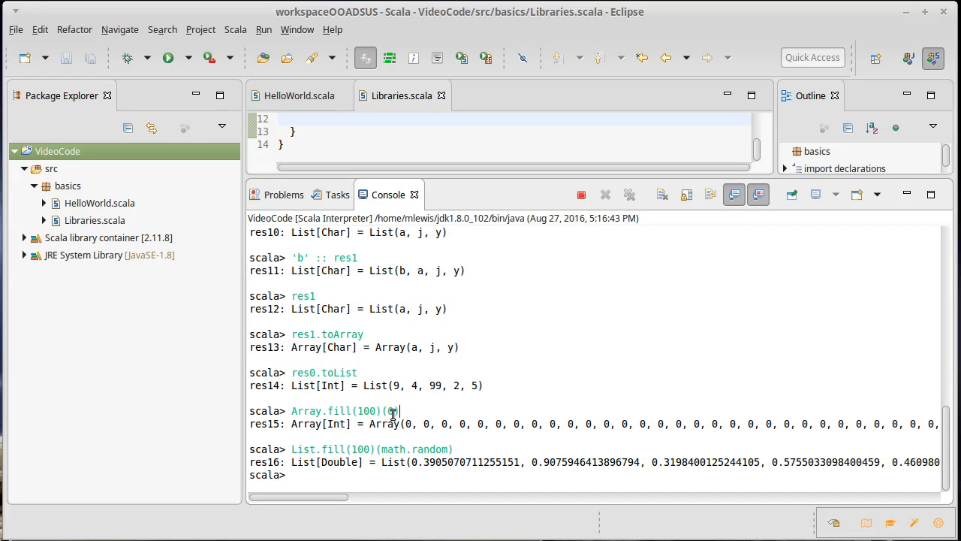
text())
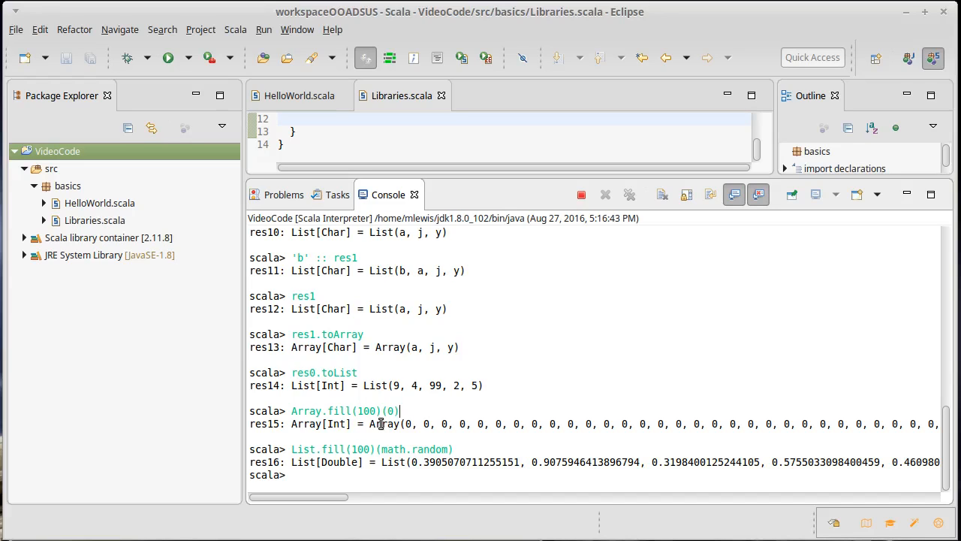
mouse_move(352, 454)
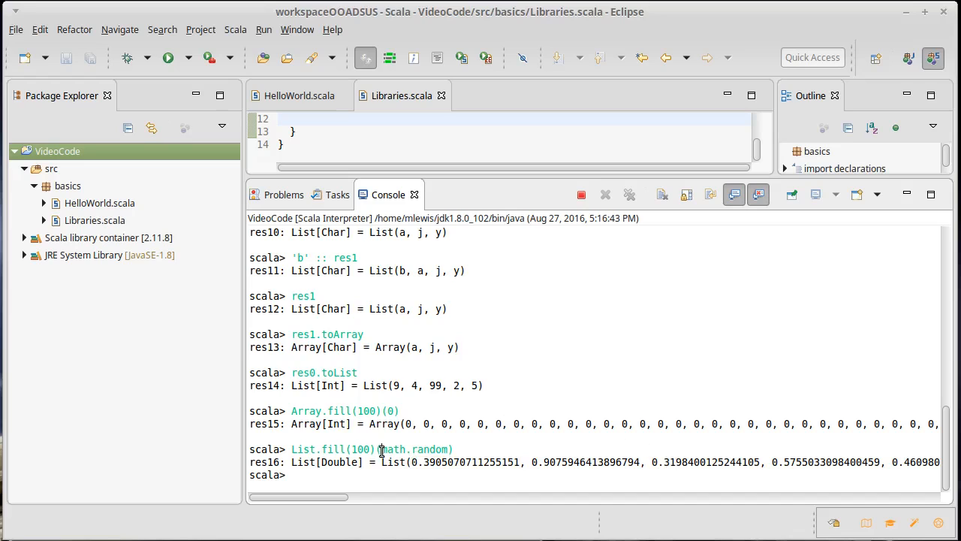
mouse_move(447, 449)
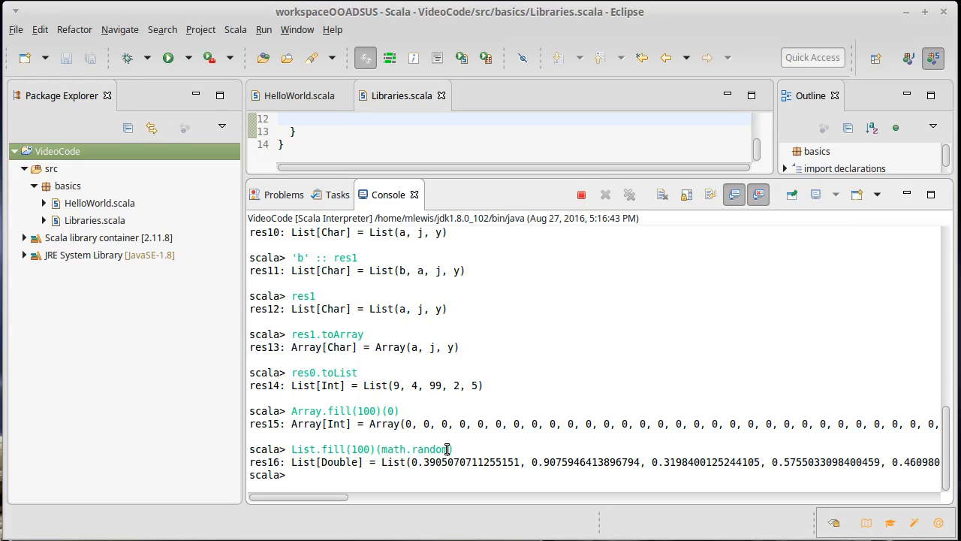
mouse_move(417, 445)
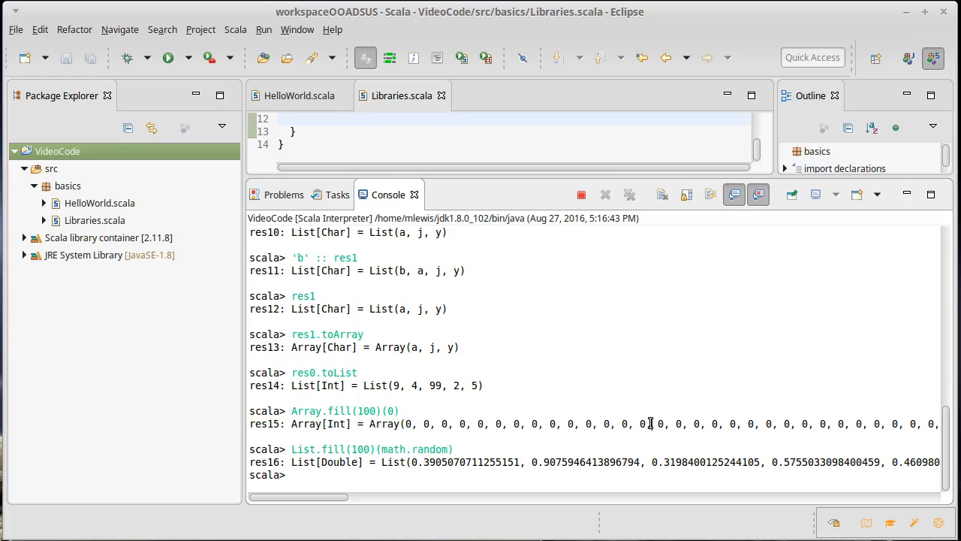
mouse_move(497, 444)
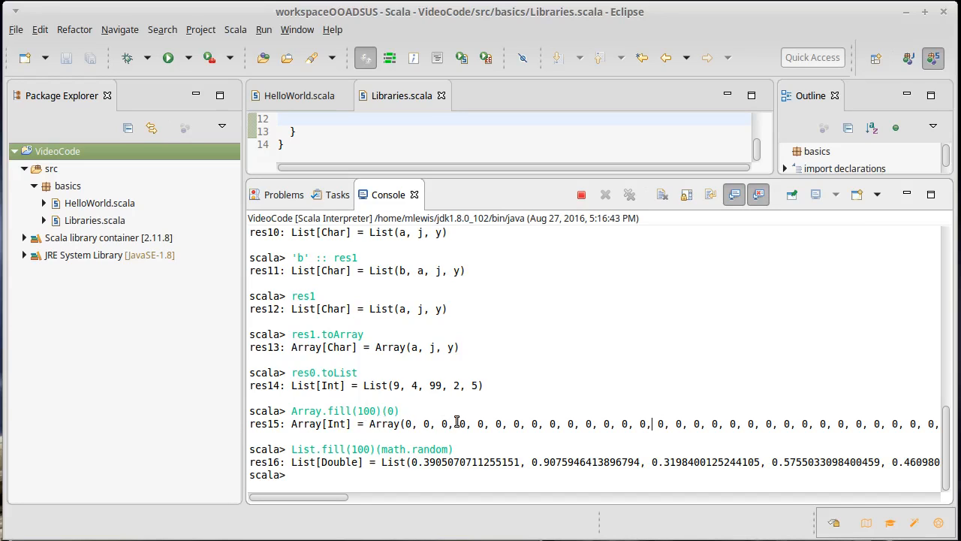
mouse_move(402, 429)
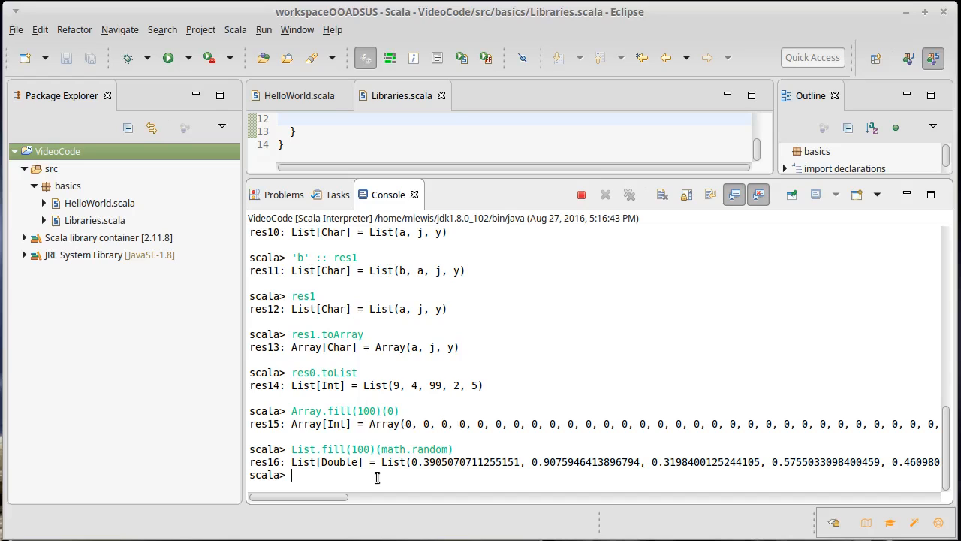
Step: Enter List.fill(5)(io.StdIn.readLine) at the scala> prompt
text(List)
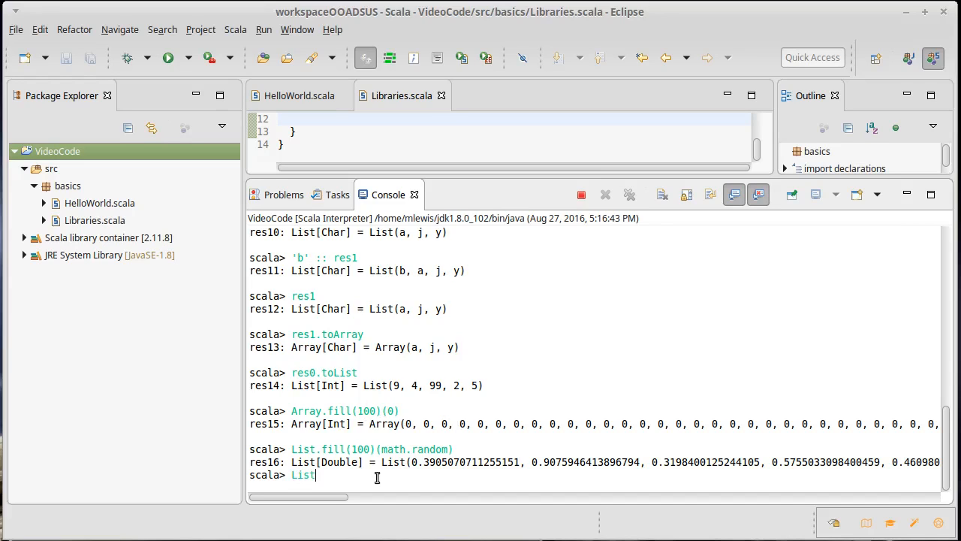
text(.fill()
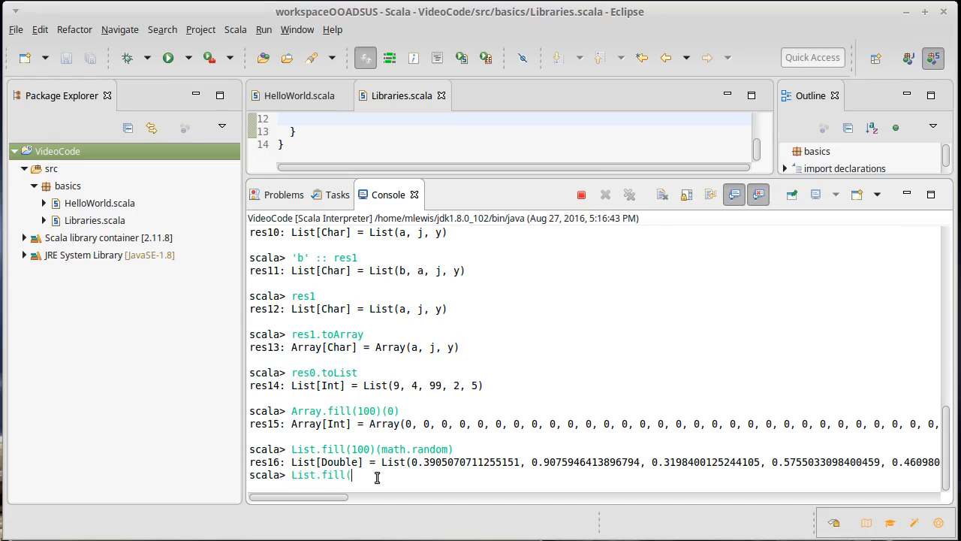
text(5)
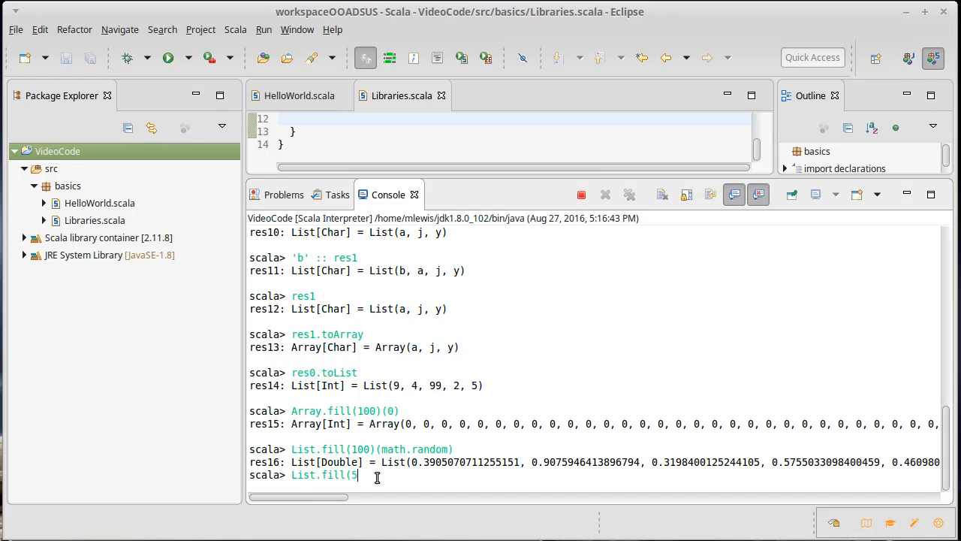
text(()
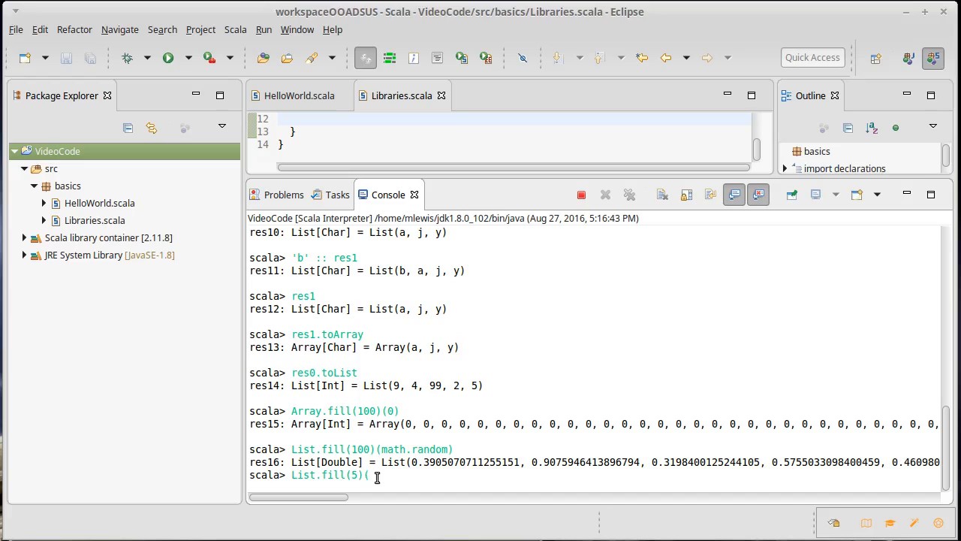
text(i)
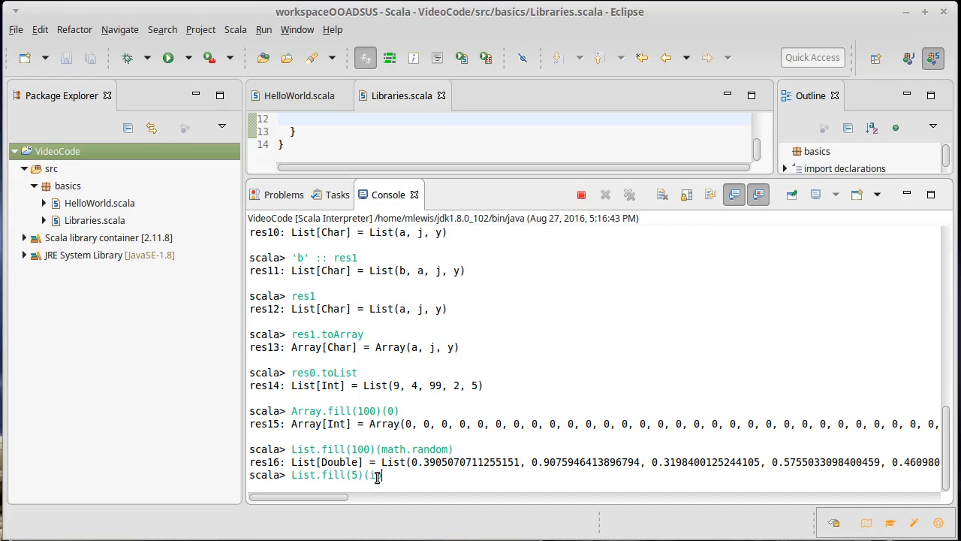
text(.)
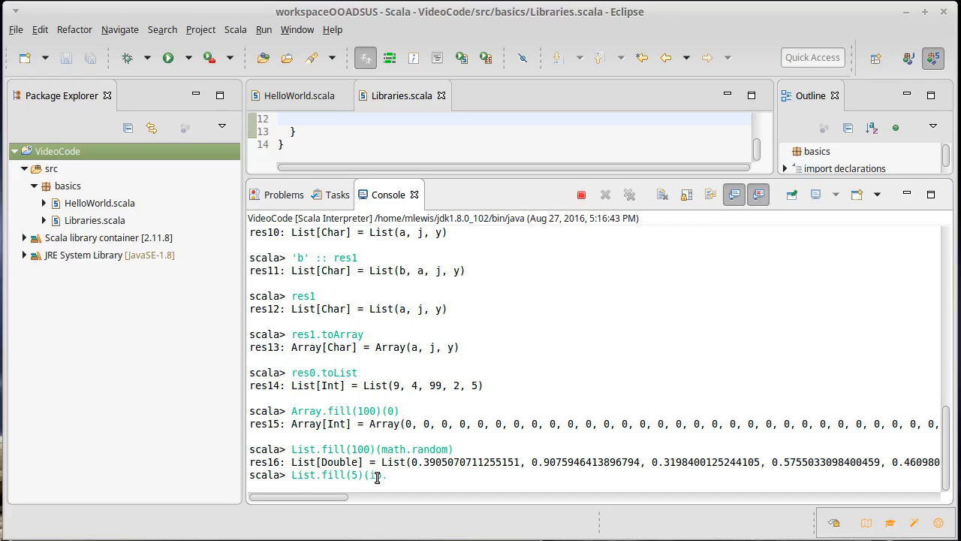
text(.StdIn.read)
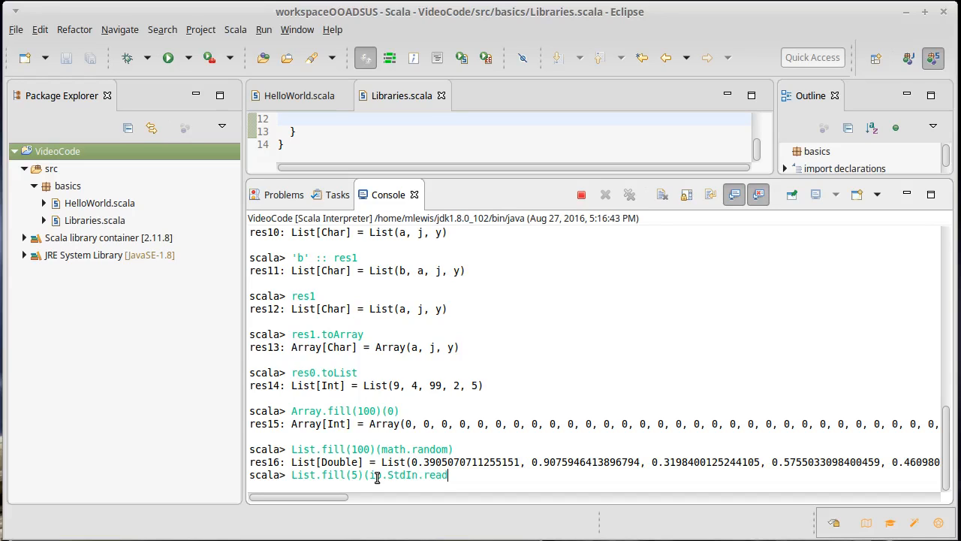
text(In)
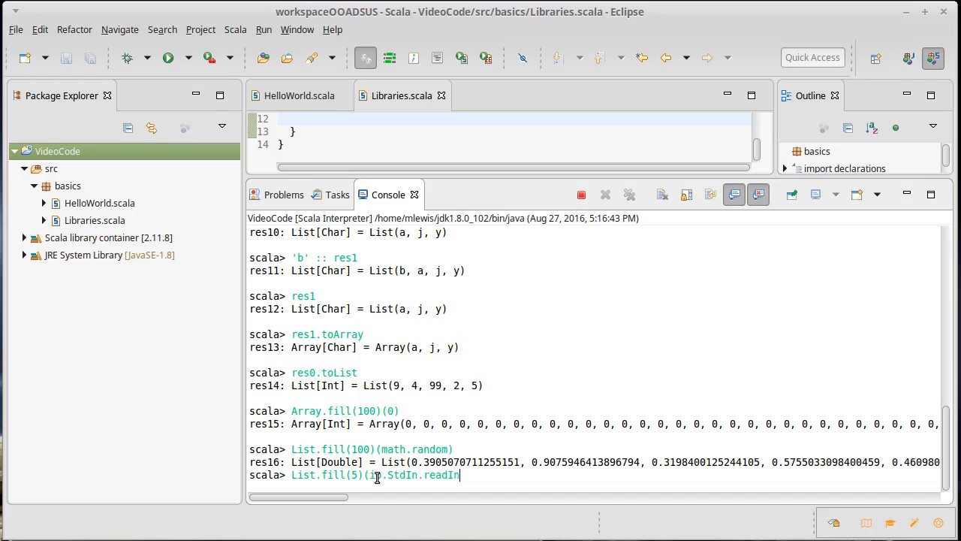
text(List)
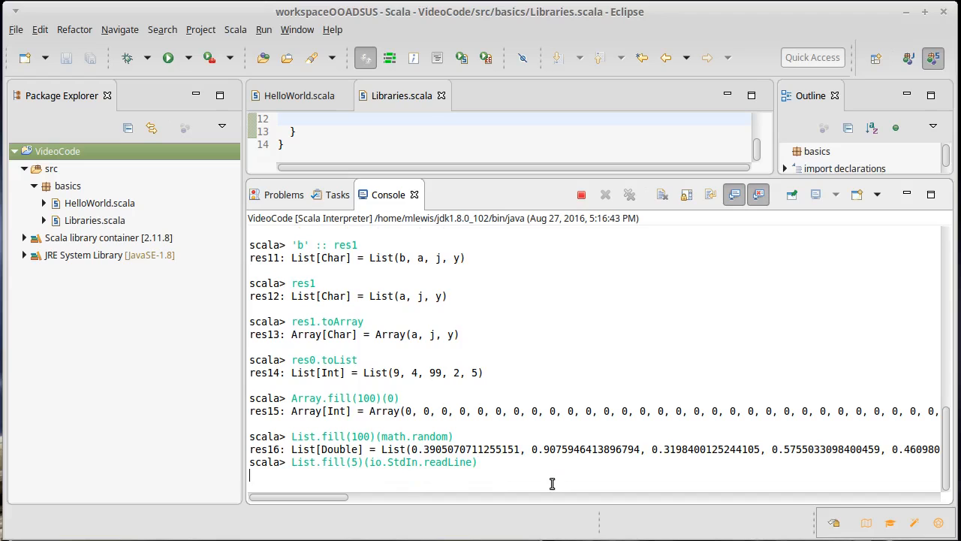
Step: Supply the five input lines abc, def, this, is, a, giving res17 List(abc, def, this, is, a)
text(ab)
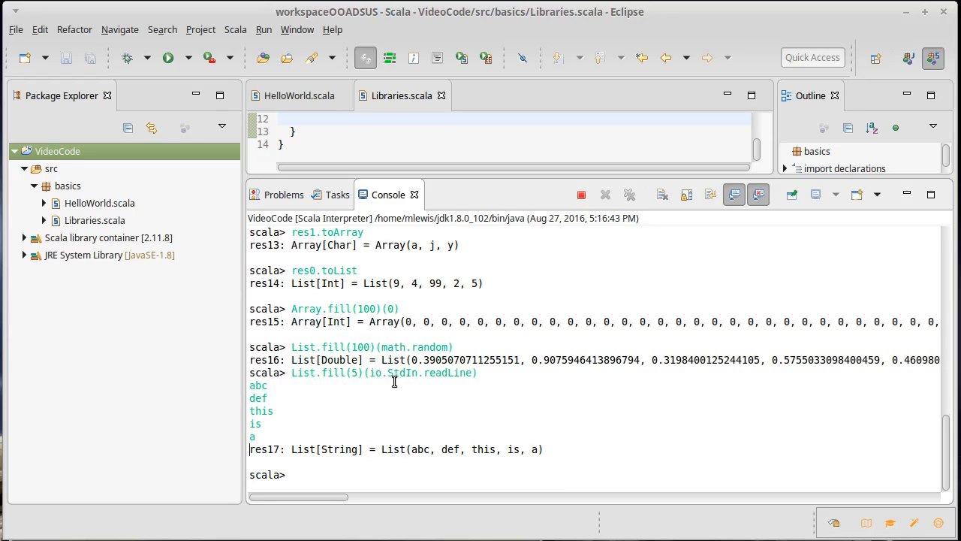
mouse_move(434, 387)
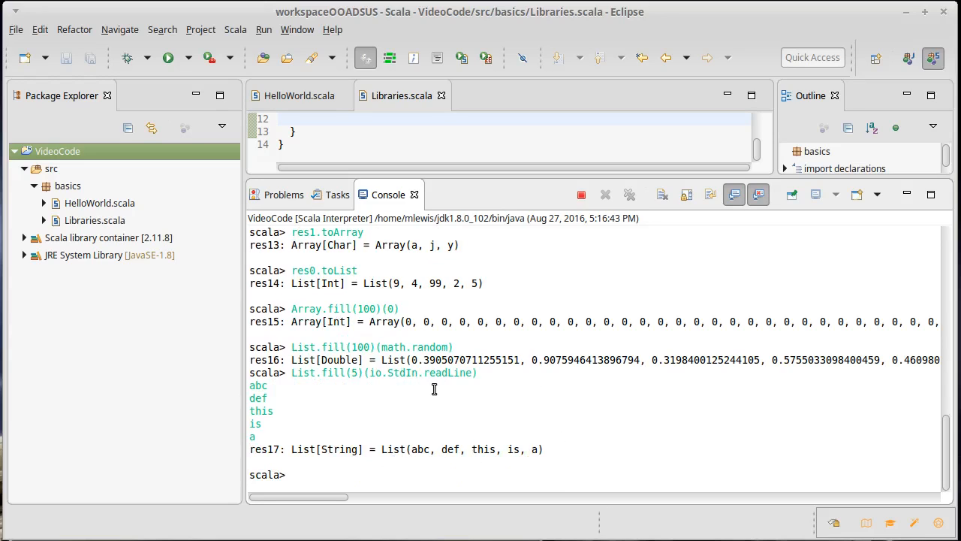
mouse_move(564, 448)
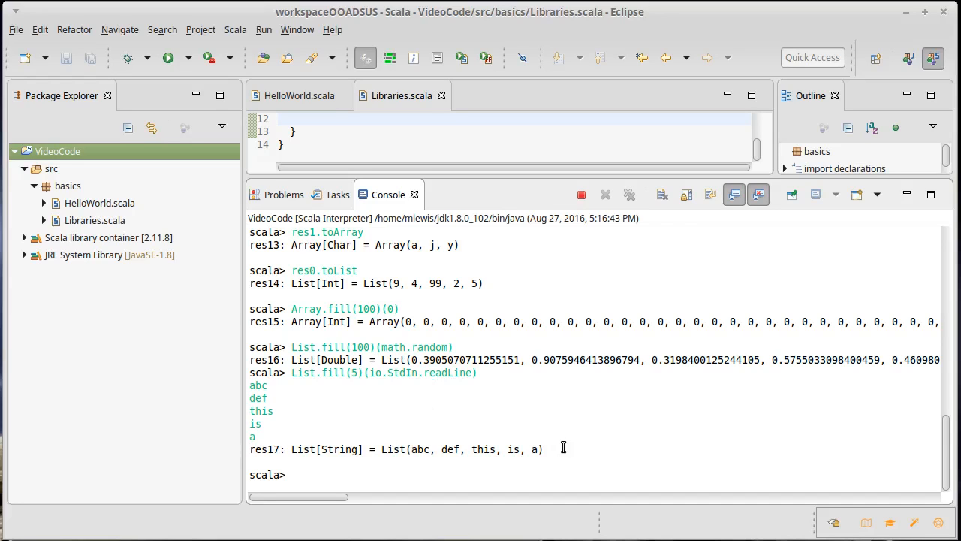
mouse_move(501, 395)
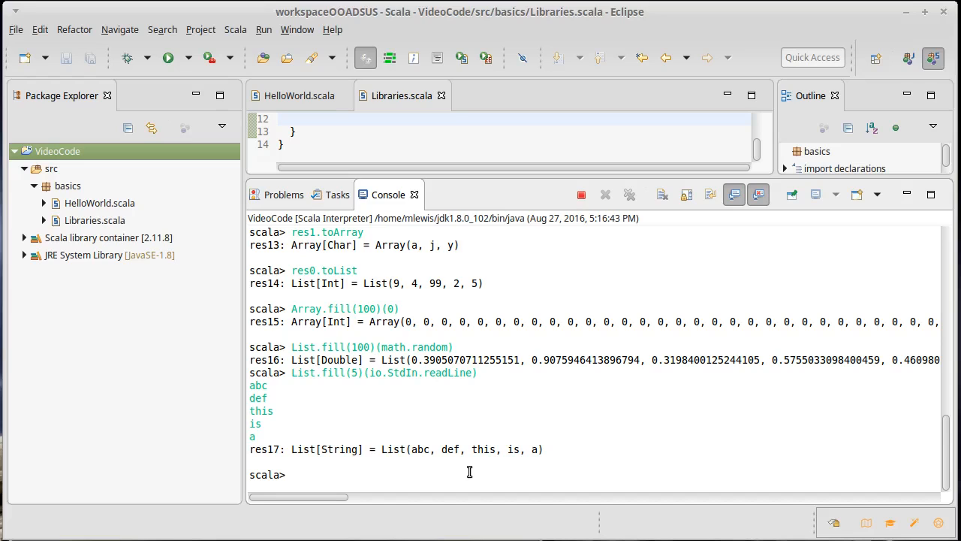
Step: Evaluate Array.tabulate(10)(i => i*i), yielding res18, Array(0, 1, 4, 9, 16, 25, 36, 49, 64, 81)
click(291, 474)
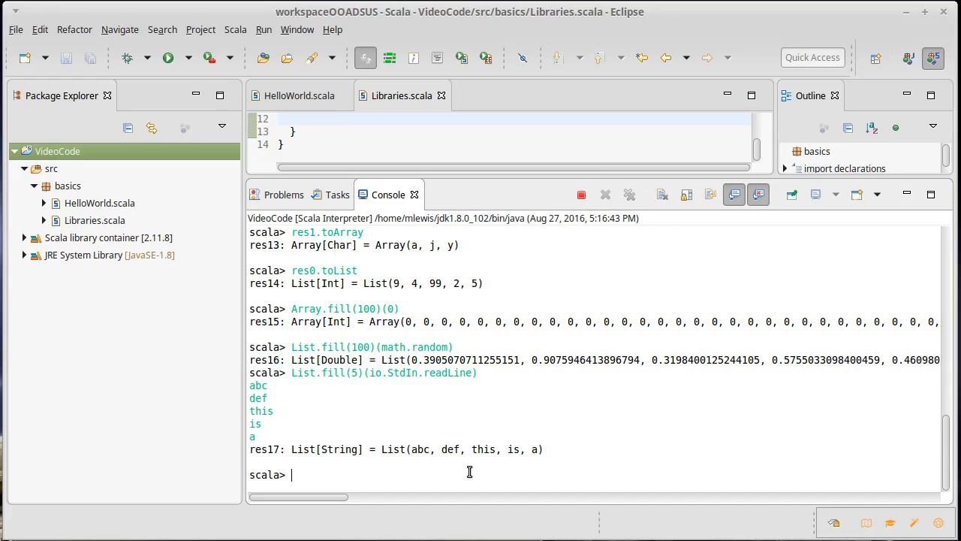
text(A)
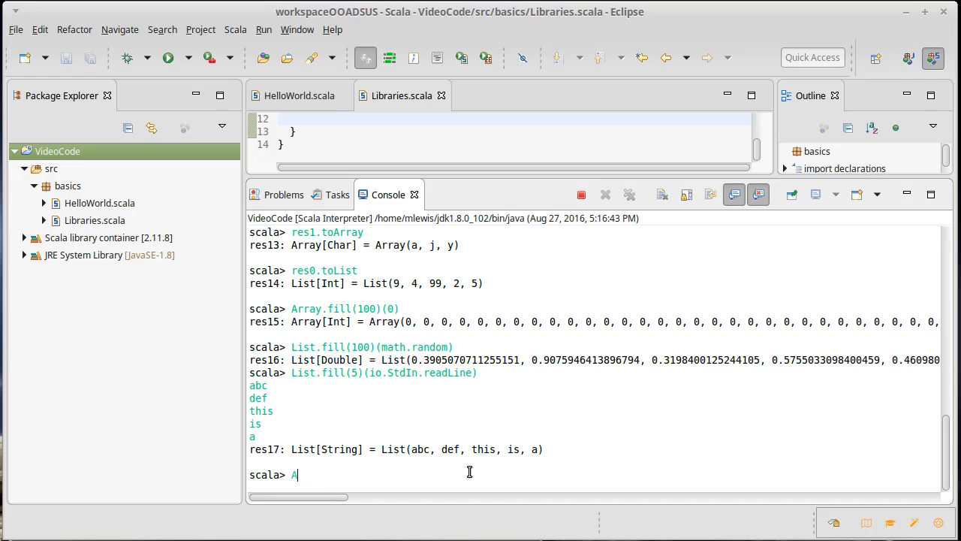
text(rray)
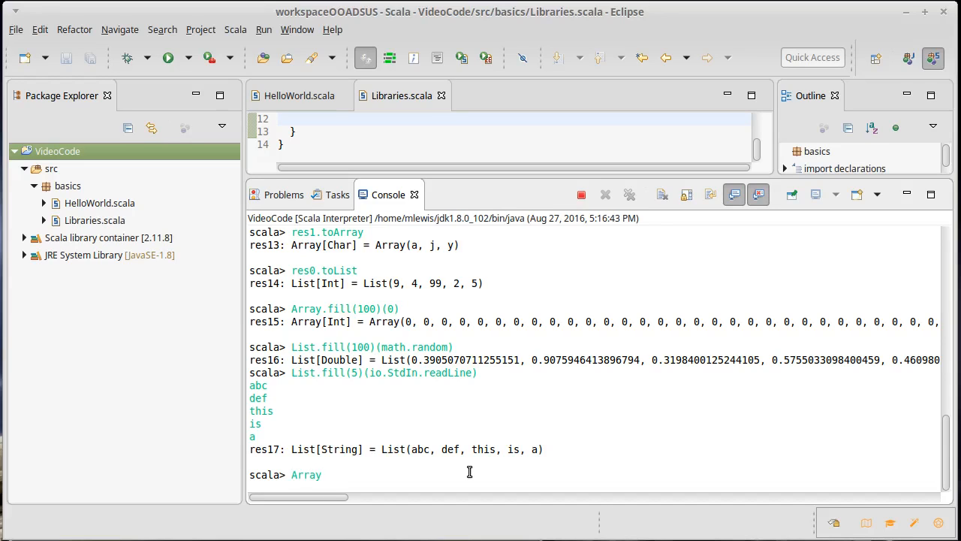
text(.)
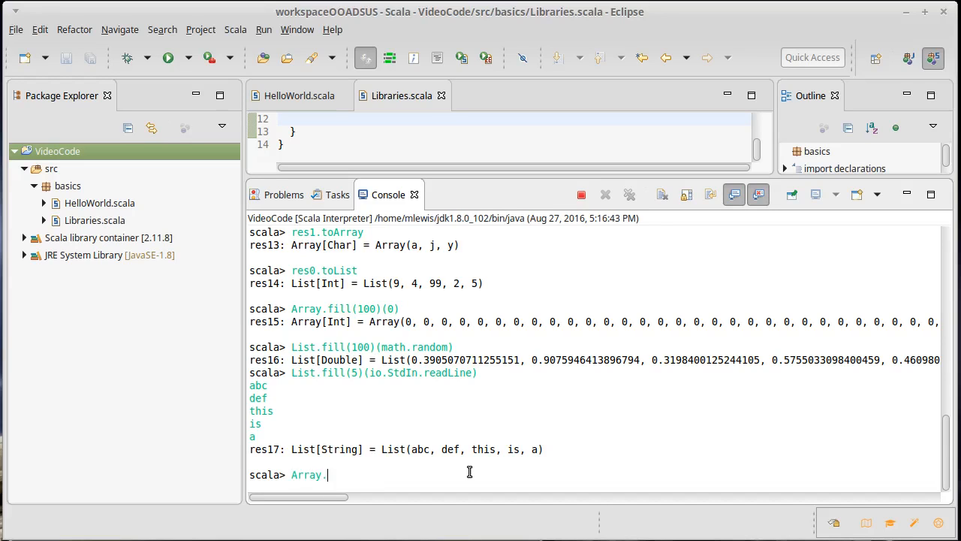
text(tabulate)
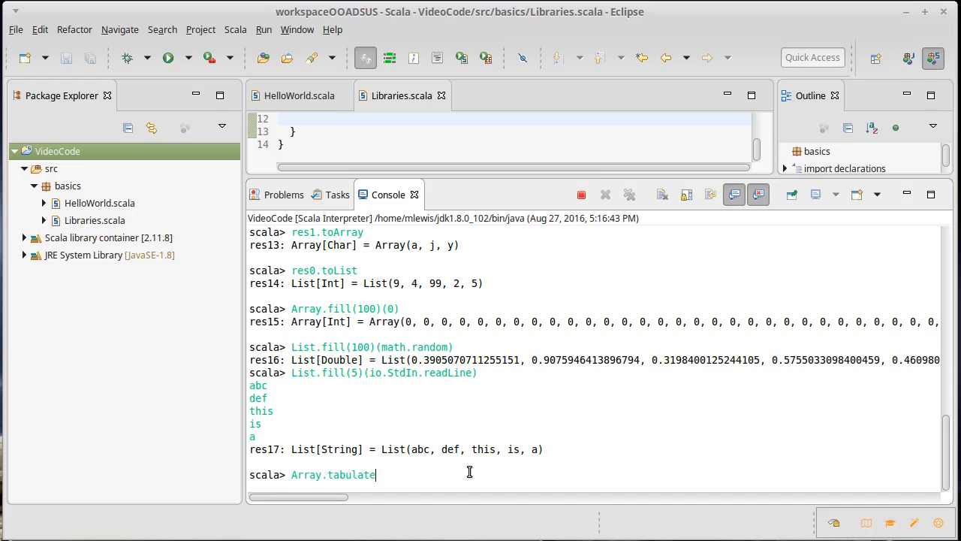
text((10))
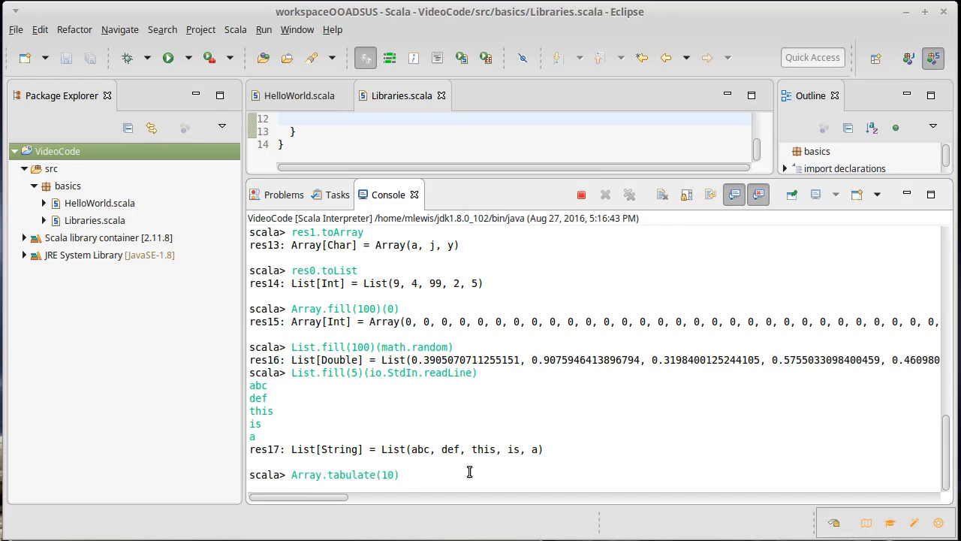
text(()
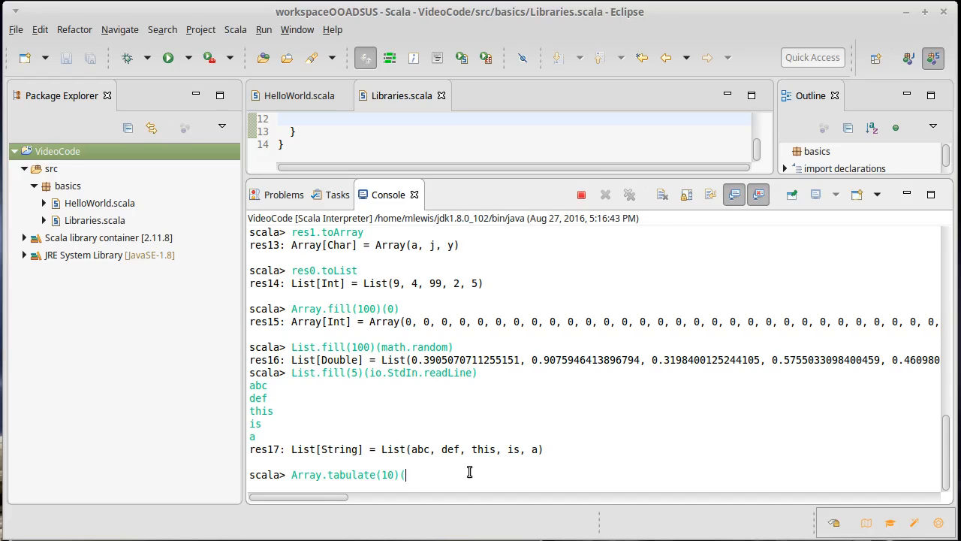
text(i =>)
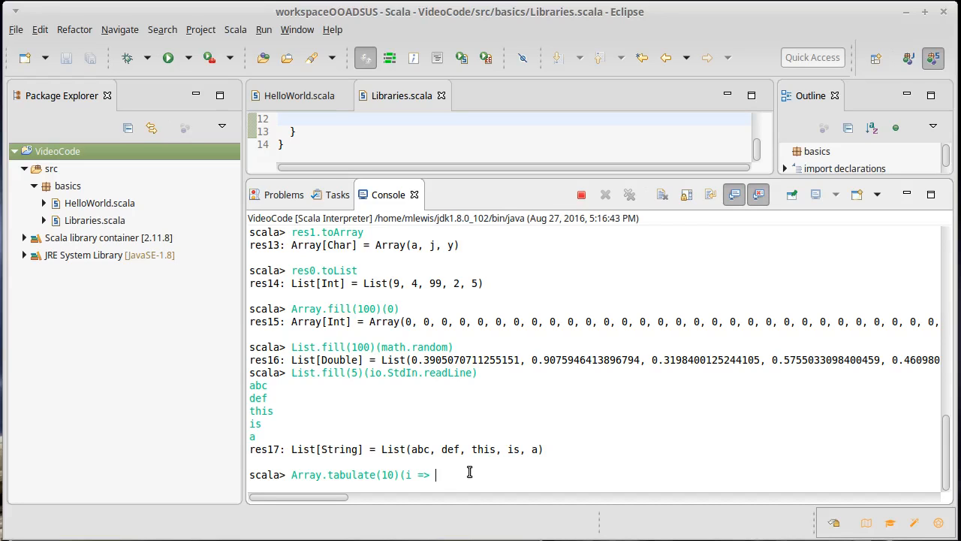
text(i)
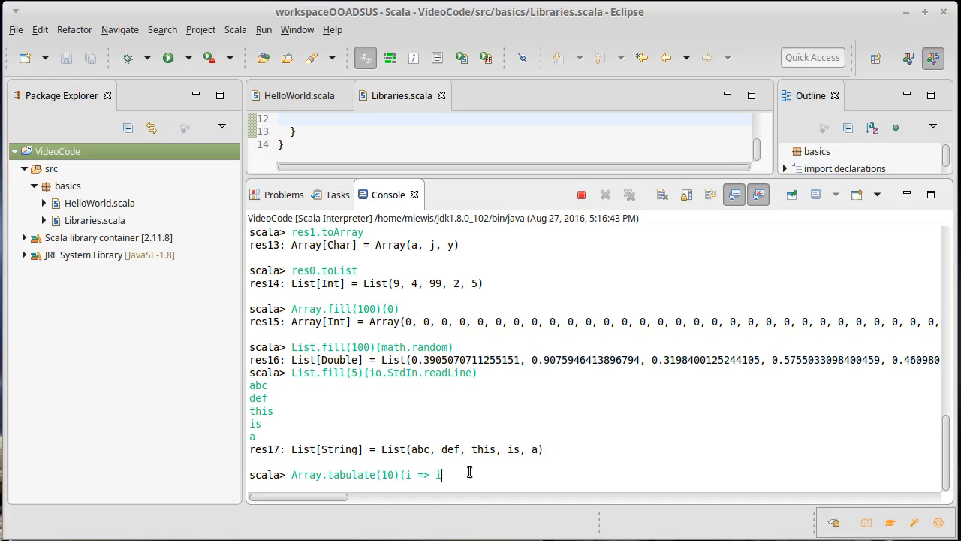
text(*i))
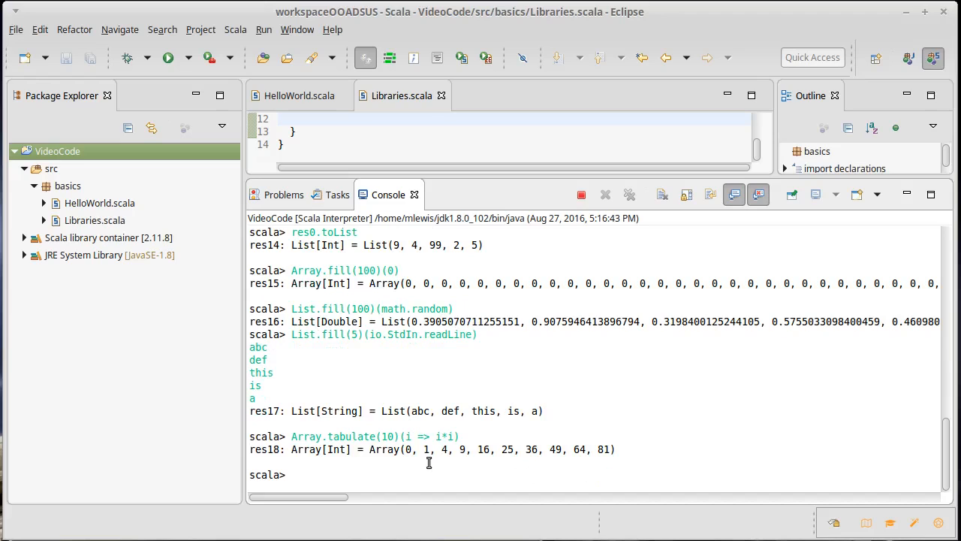
mouse_move(482, 459)
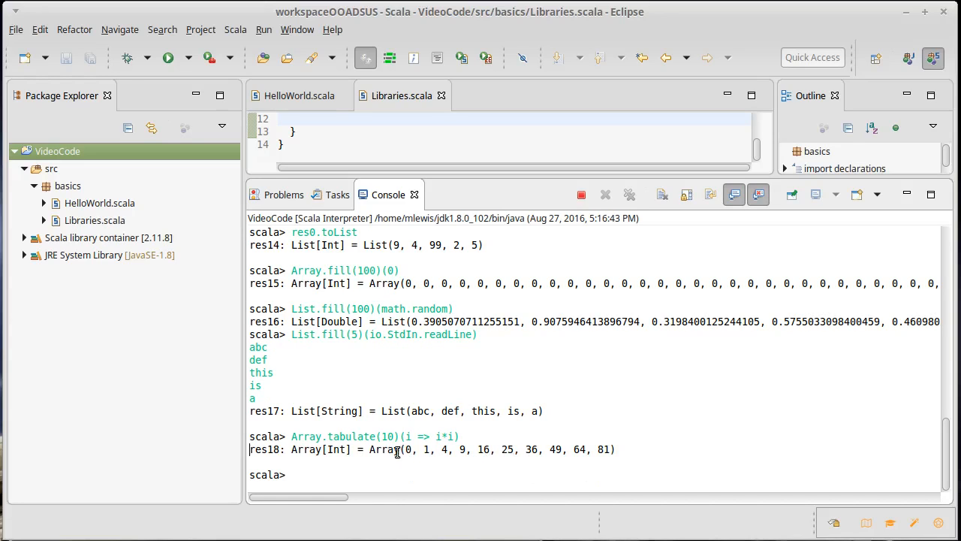
double_click(387, 435)
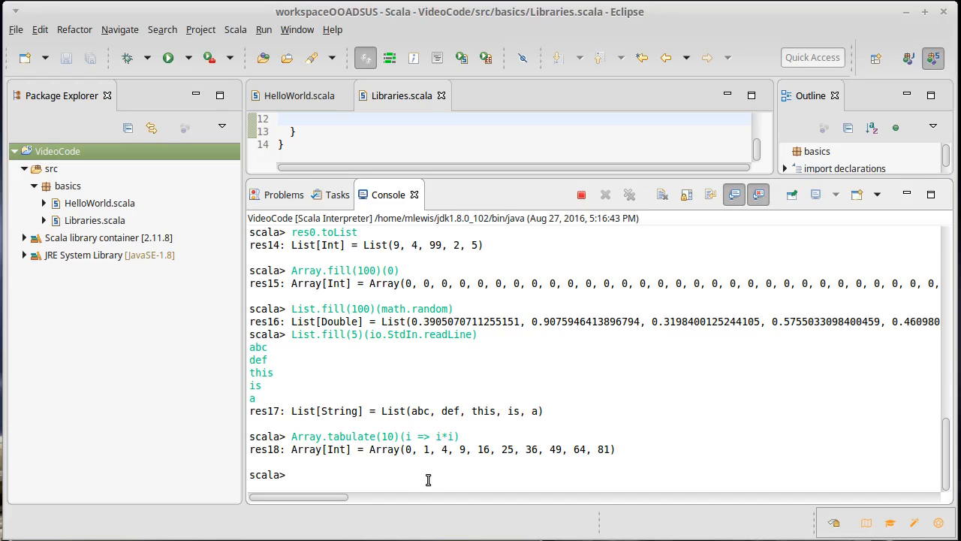
Step: Evaluate new Array[Int](20), yielding res19, an array of twenty zeros
text(new)
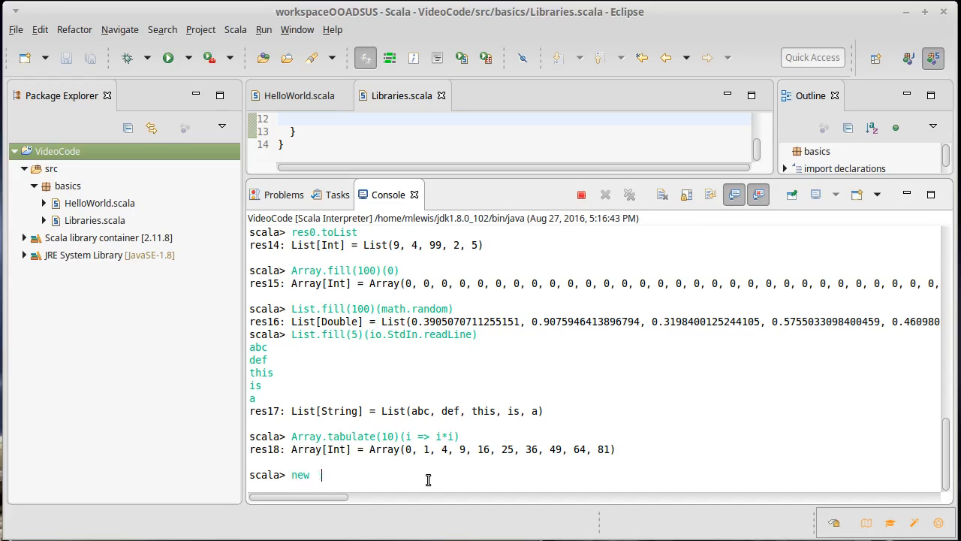
text(Array[I)
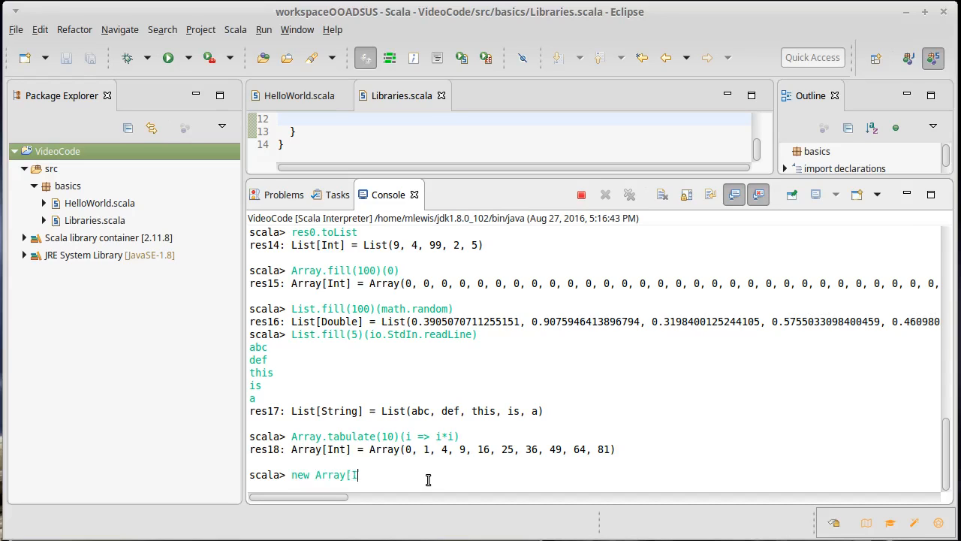
text(nt])
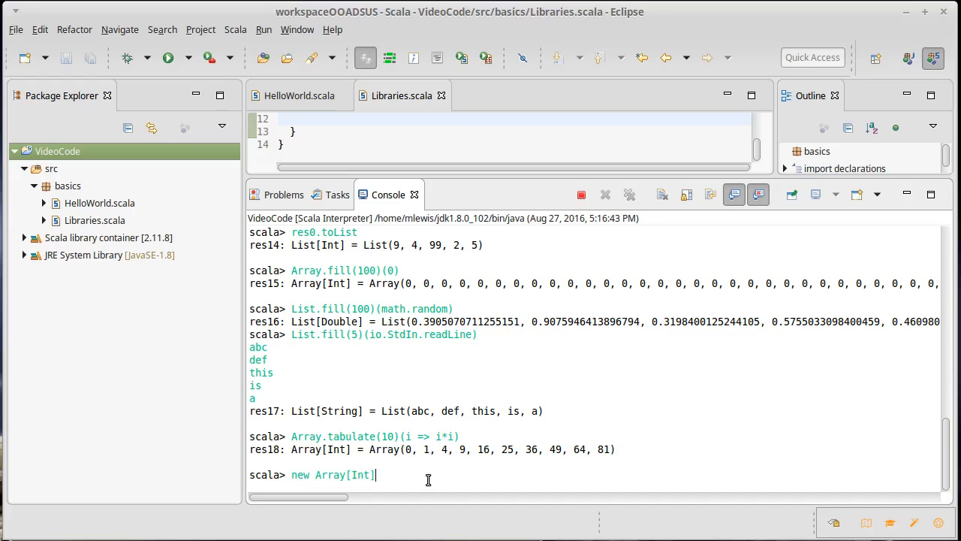
text(()
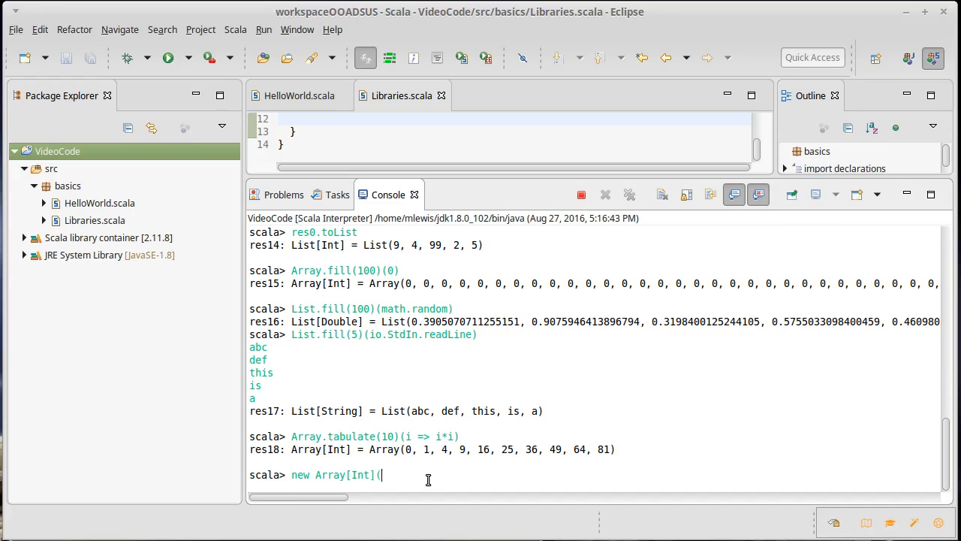
text(10)
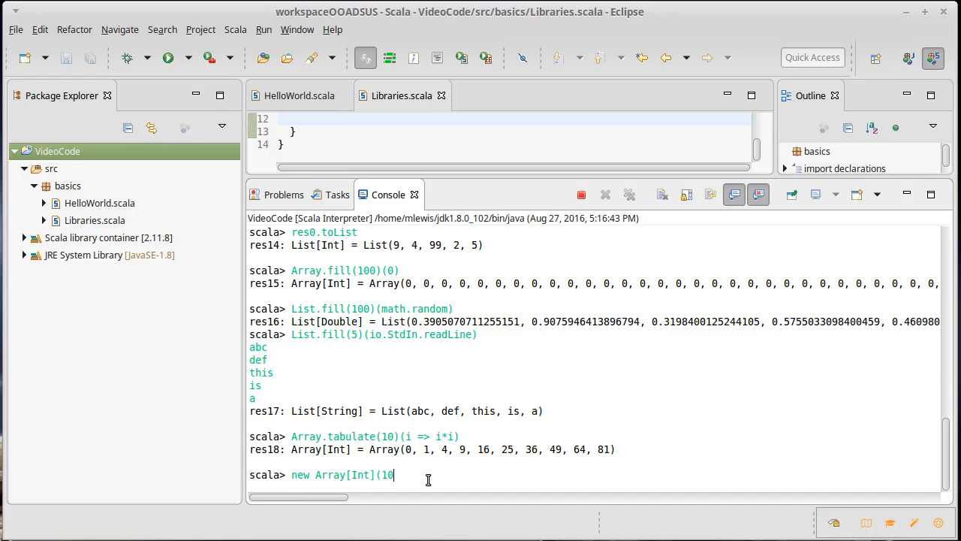
text(20))
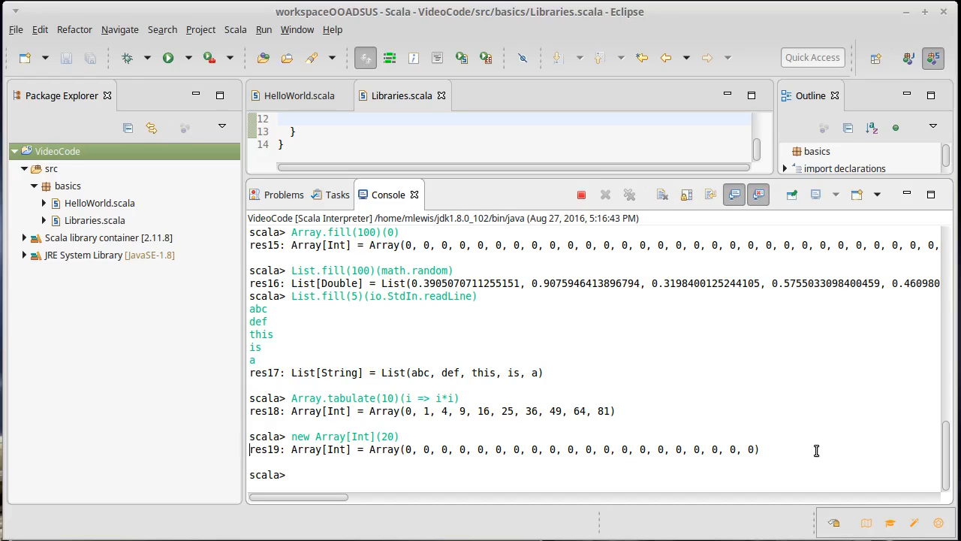
Step: Evaluate new Array[String](20), yielding res20, an array filled with nulls
text(new Array)
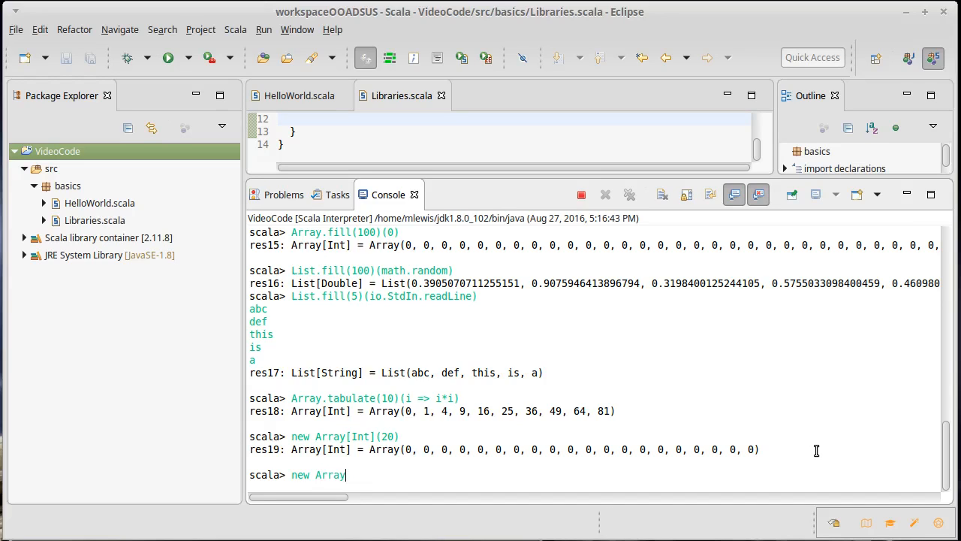
text([String])
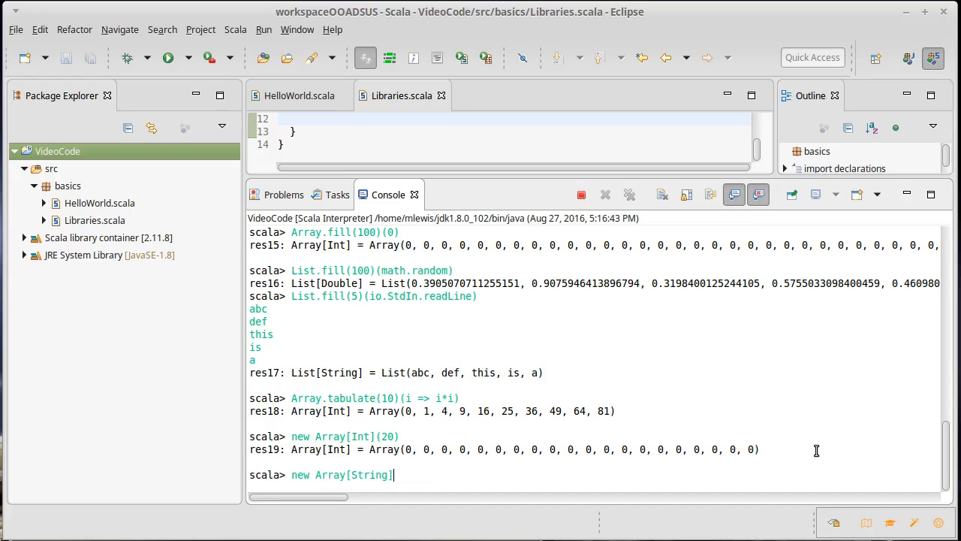
text((20))
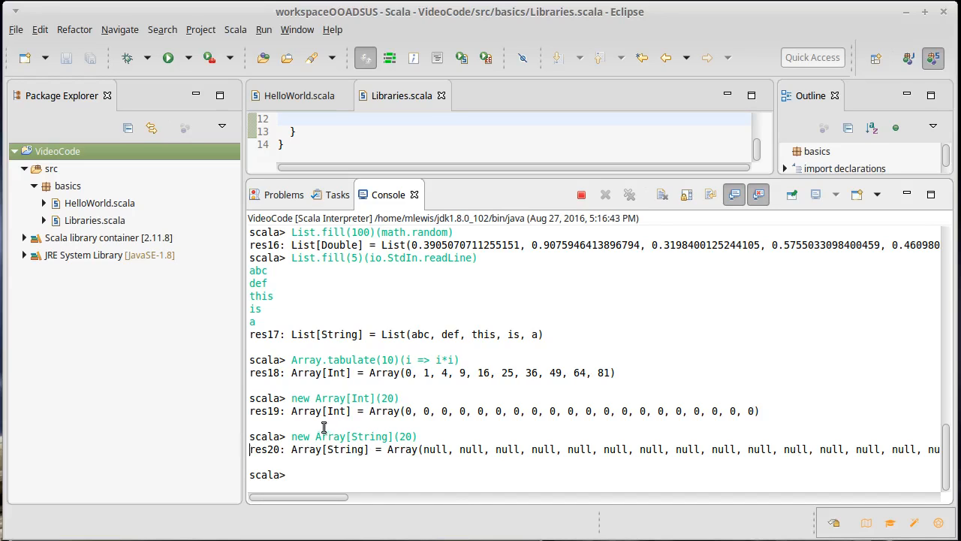
double_click(301, 435)
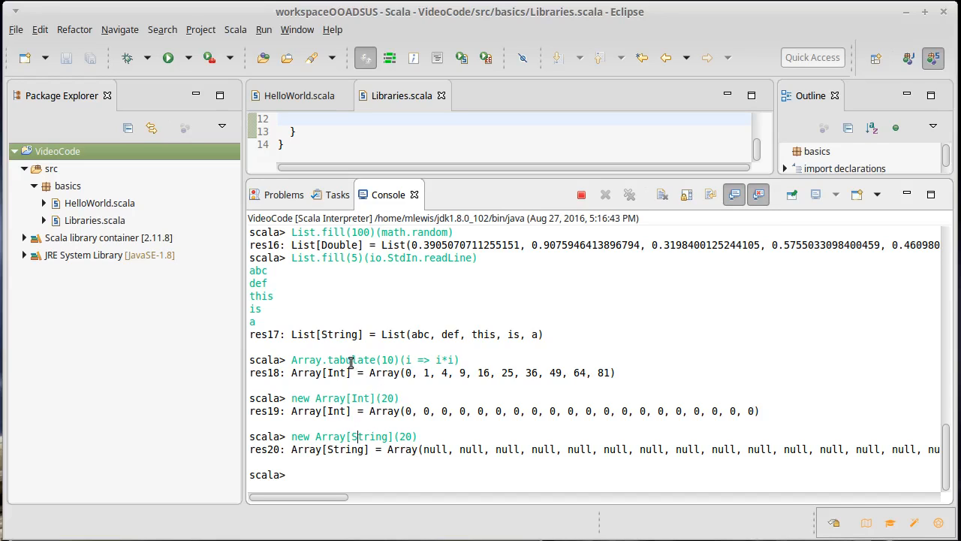
mouse_move(507, 487)
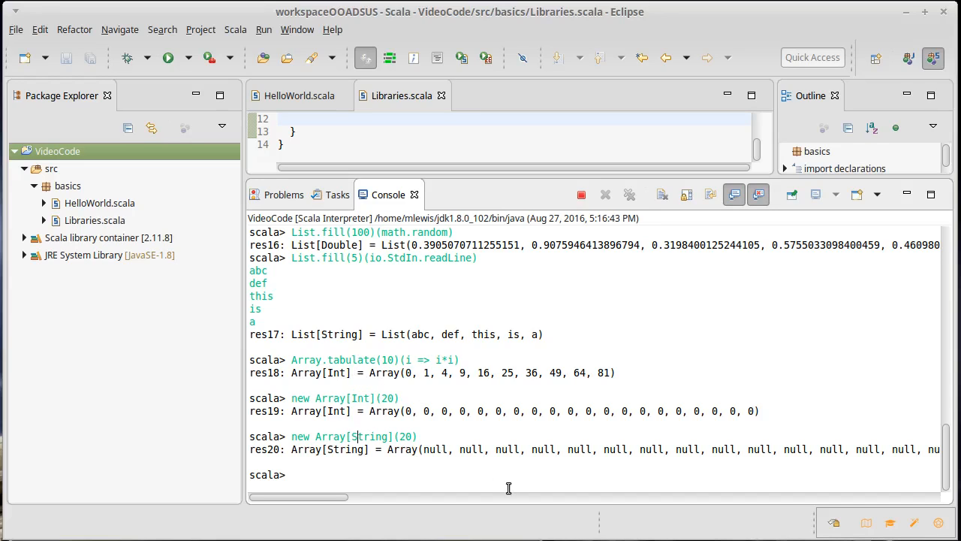